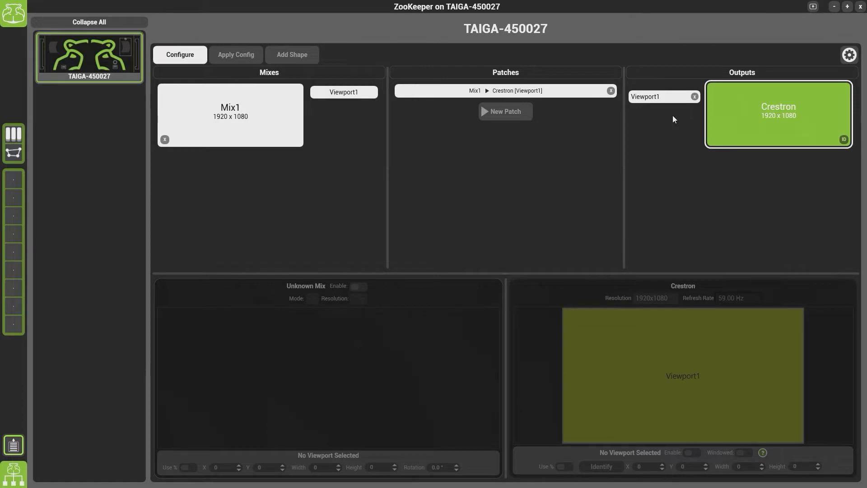
mouse_move(221, 83)
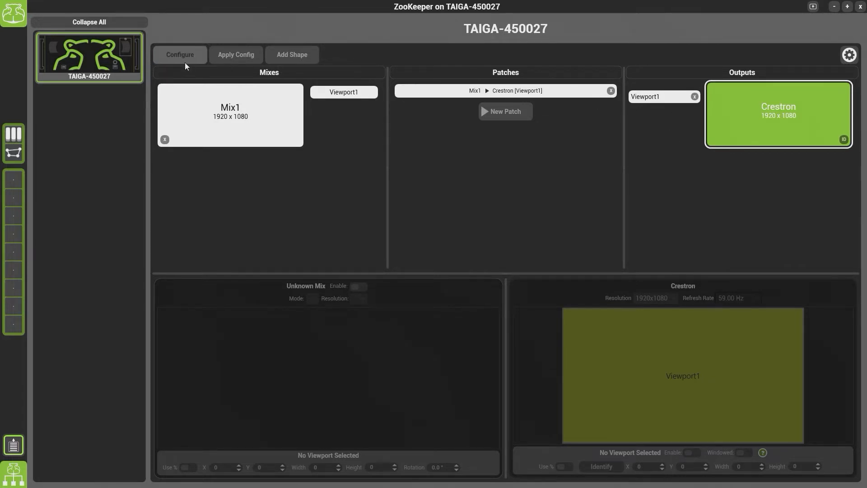
Request configuration mode for TAIGA-450027, raising the outputs-will-stop warning
click(179, 55)
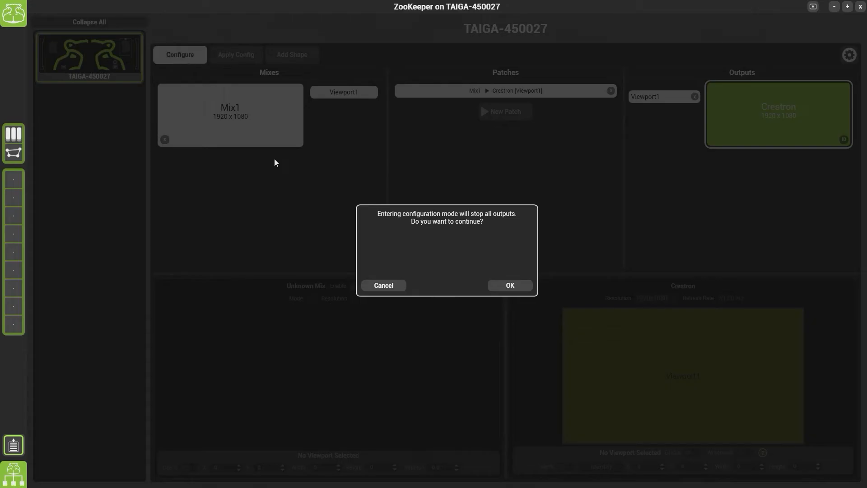
mouse_move(479, 288)
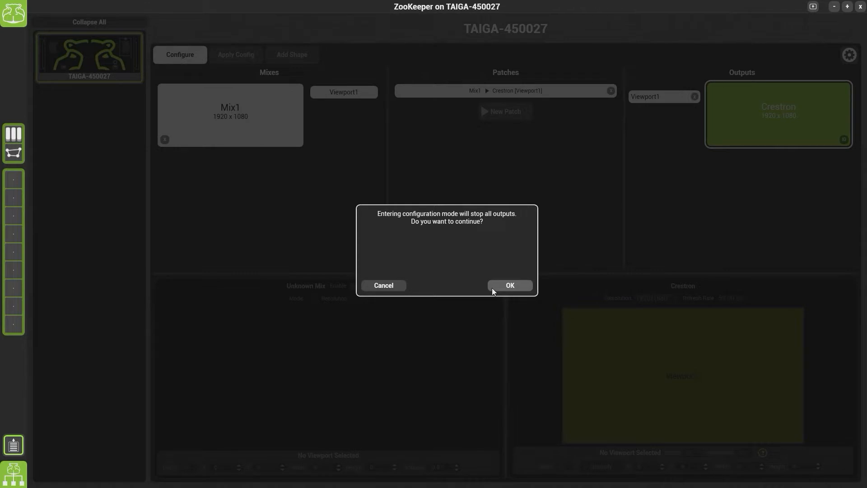
mouse_move(496, 292)
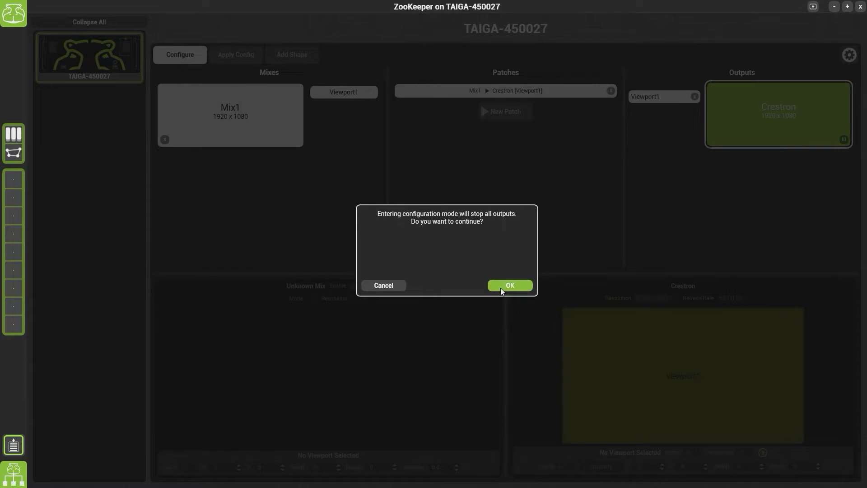
Confirm configuration mode, delete the old Mix1, and keep the Crestron output at 1920x1080
click(510, 285)
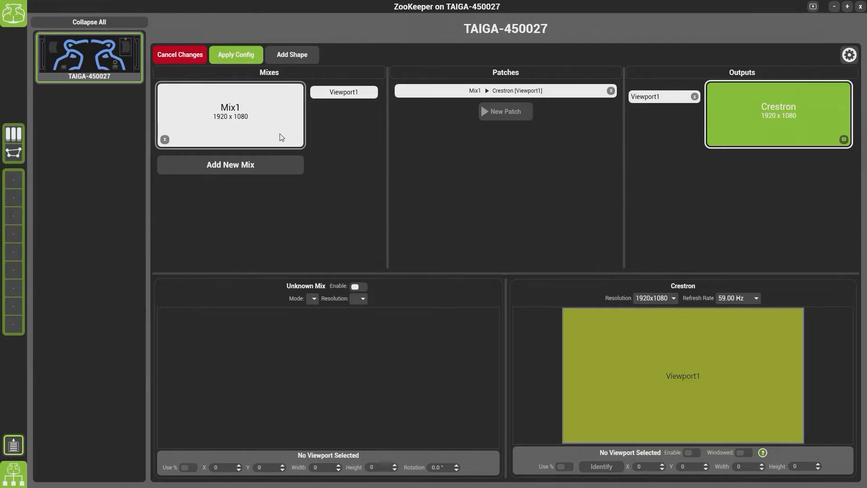
click(165, 139)
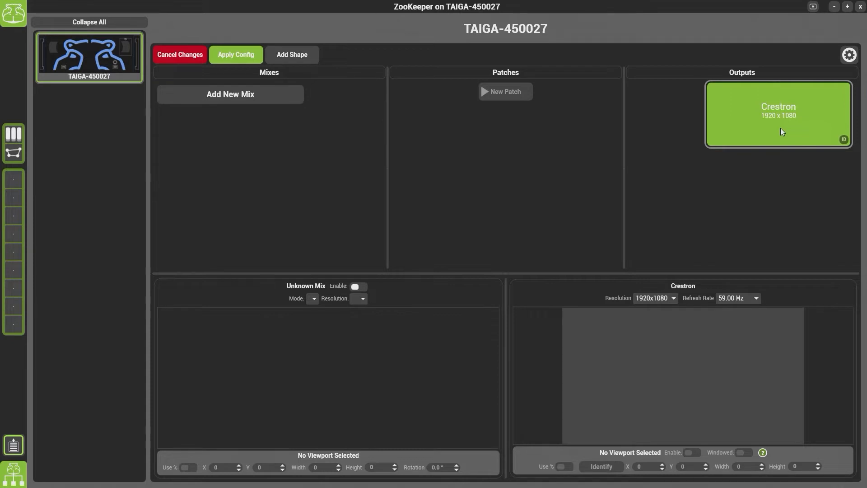
mouse_move(662, 314)
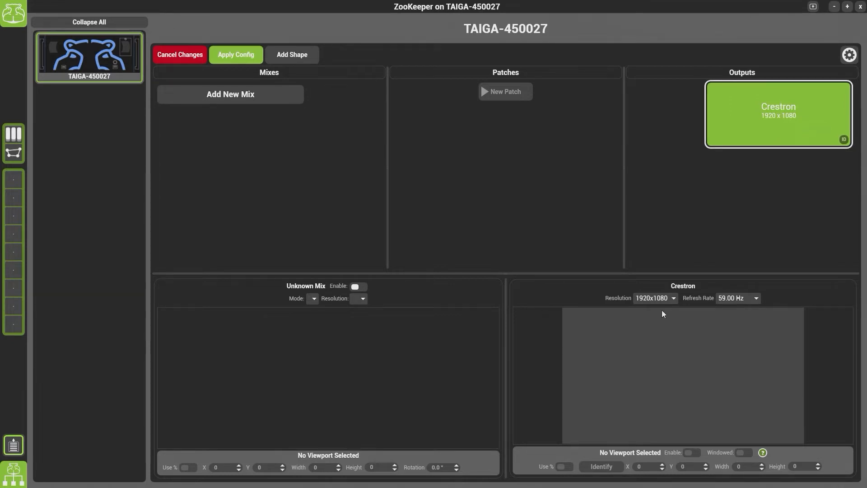
click(654, 297)
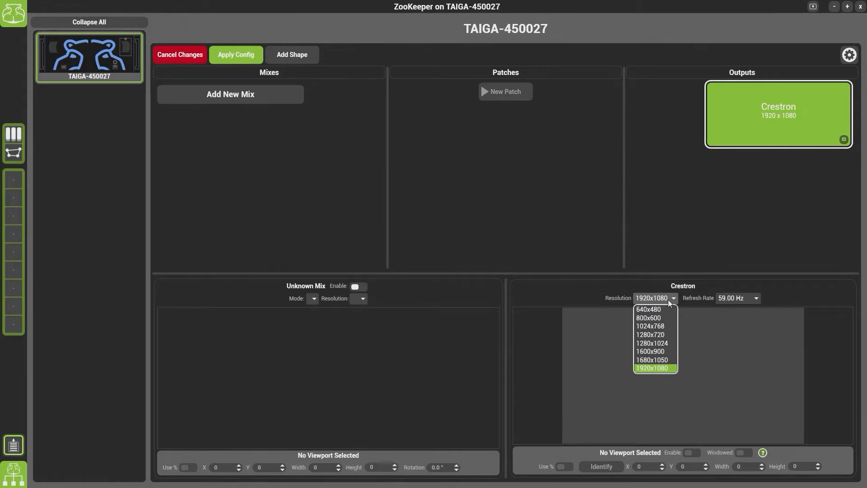
click(652, 368)
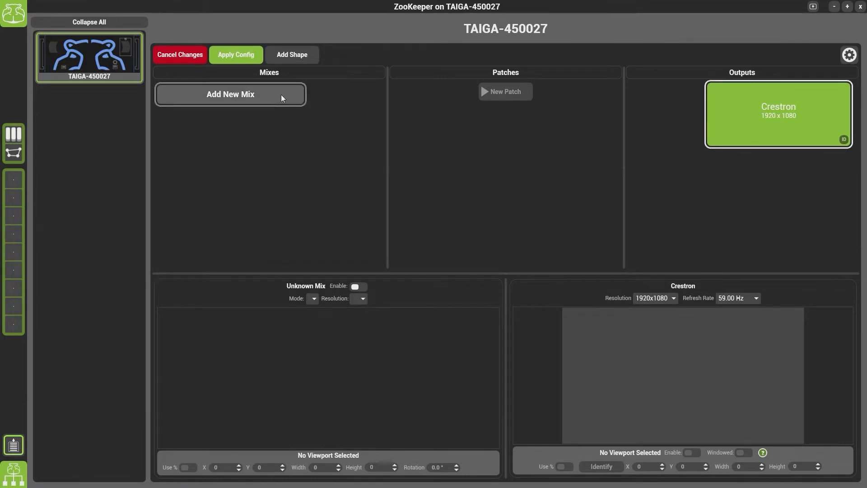
Add a new Mix1 and try a custom resolution with width 3264
click(230, 94)
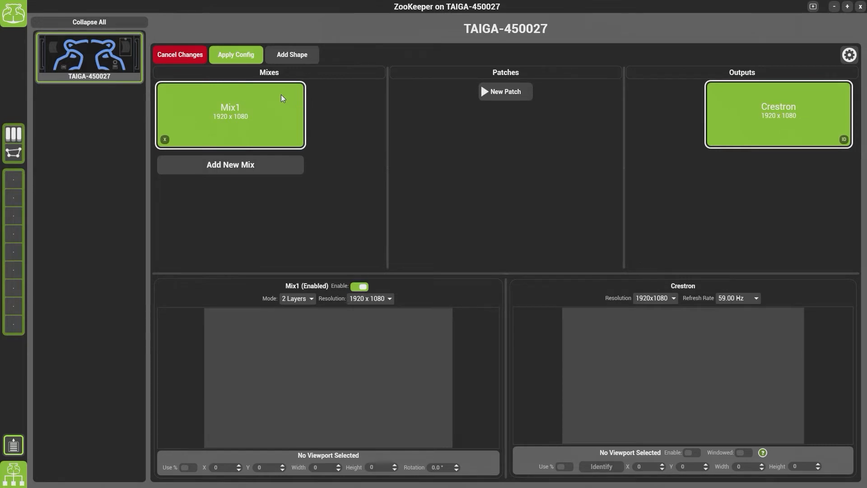
mouse_move(309, 298)
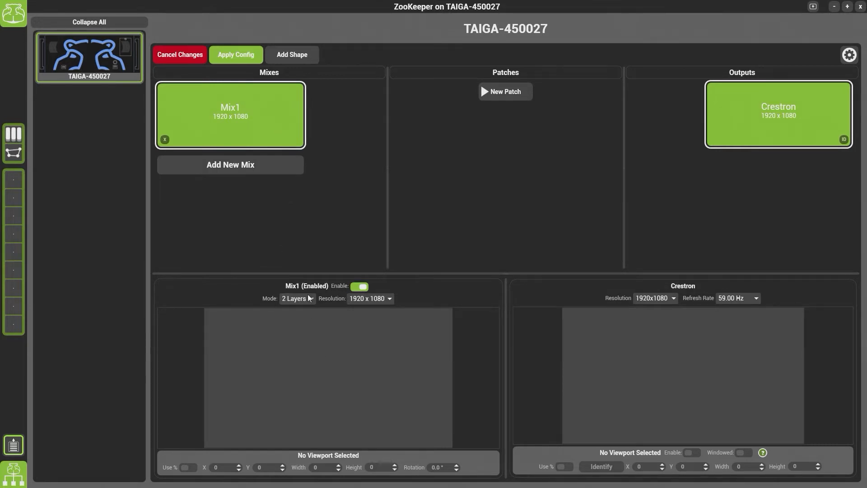
click(297, 298)
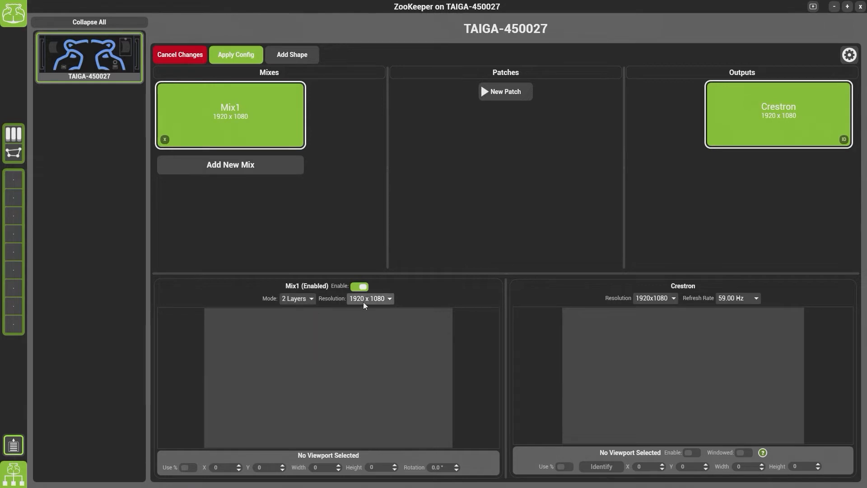
click(369, 299)
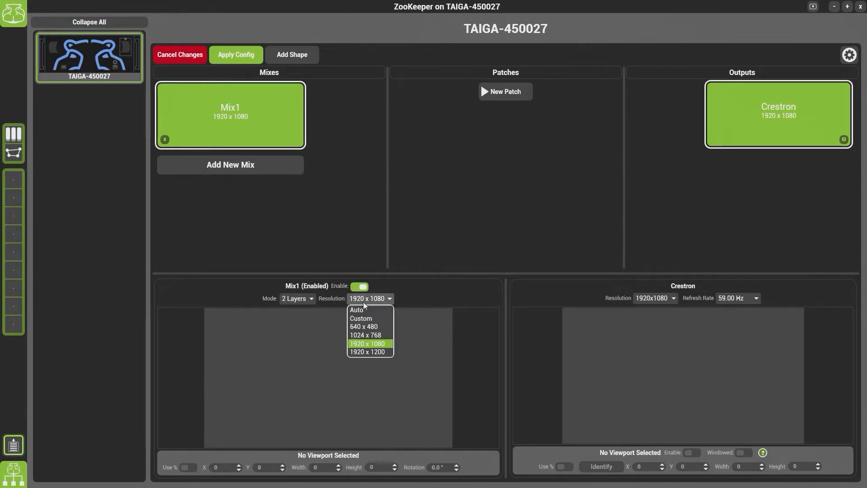
click(361, 318)
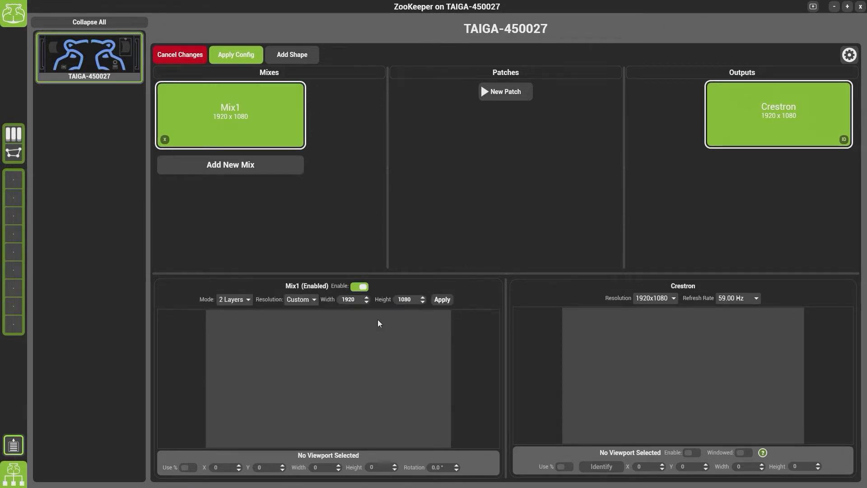
click(351, 299)
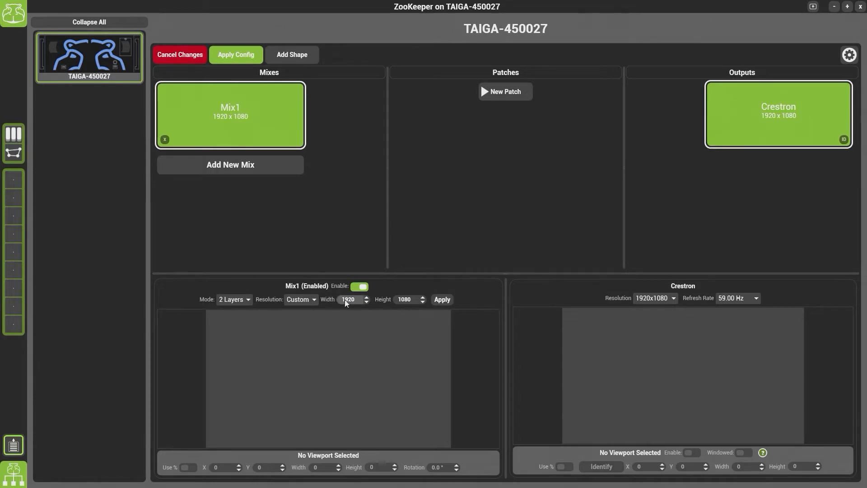
click(351, 299)
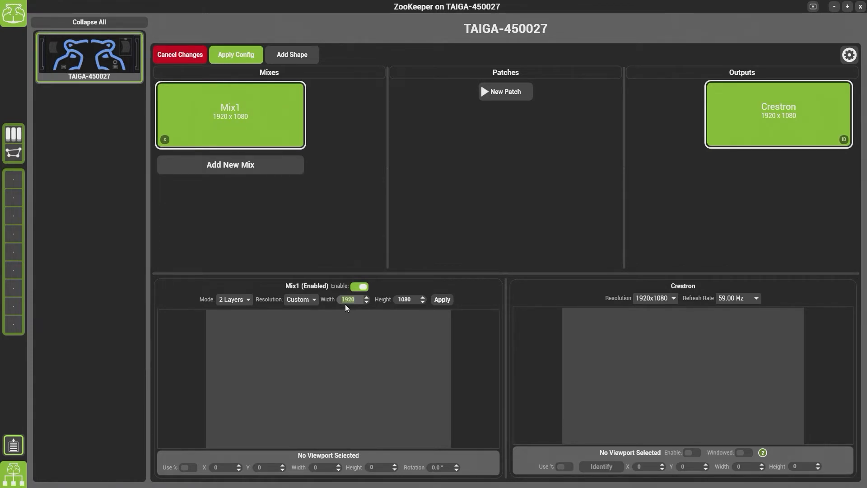
text(3264)
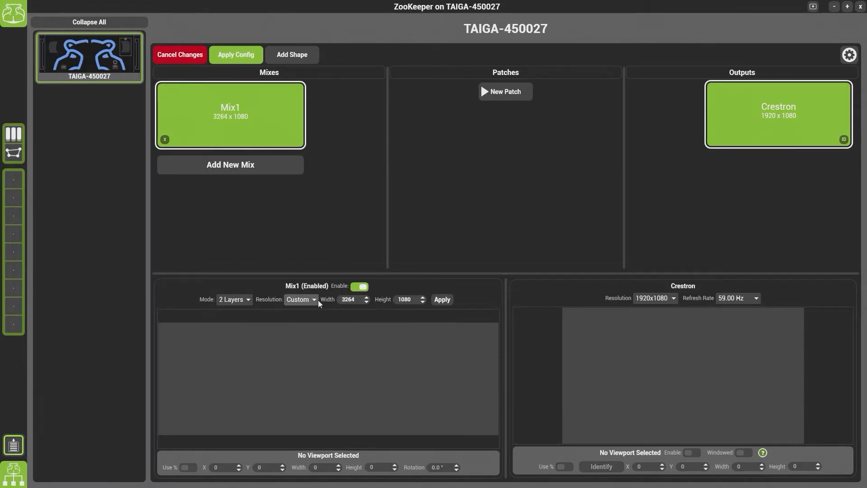
mouse_move(318, 304)
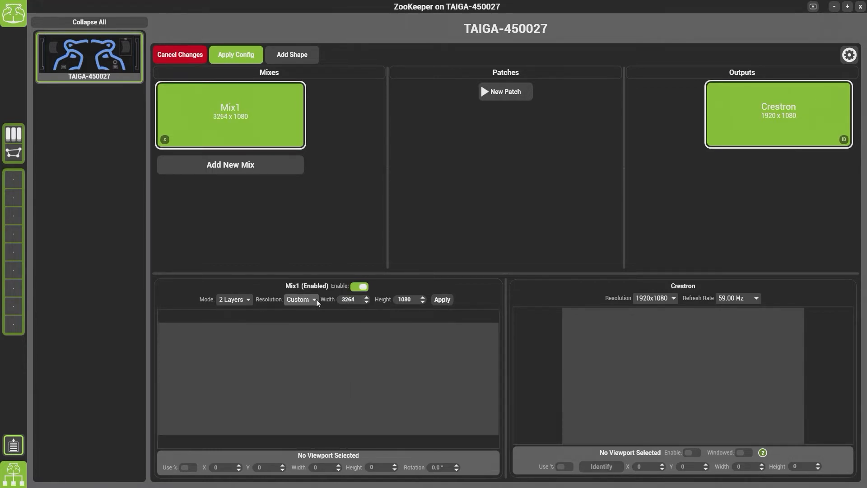
Revert Mix1's resolution to 1920 x 1080
click(302, 299)
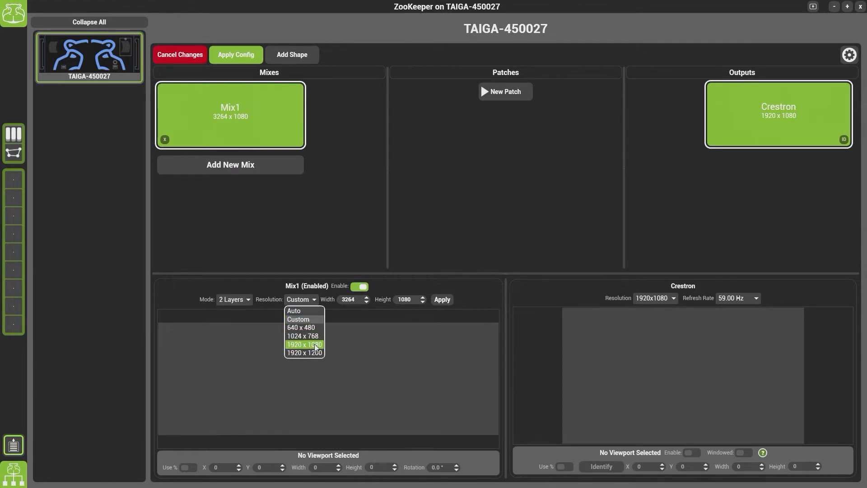
click(305, 344)
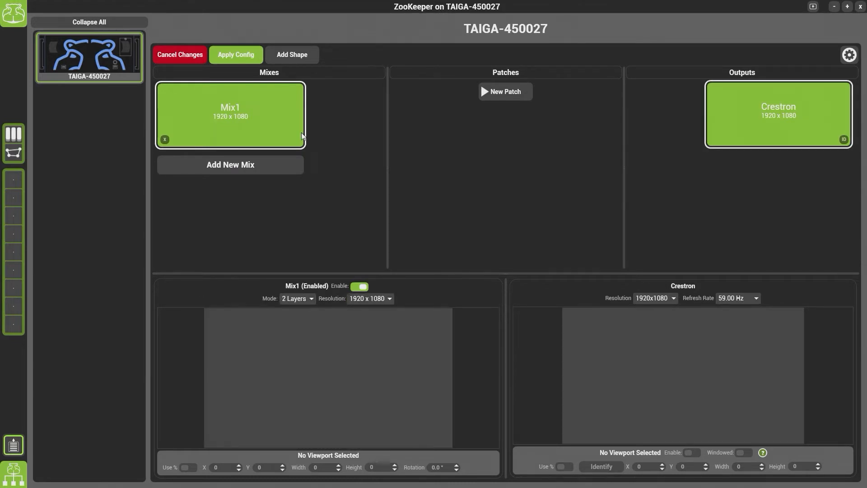
mouse_move(371, 135)
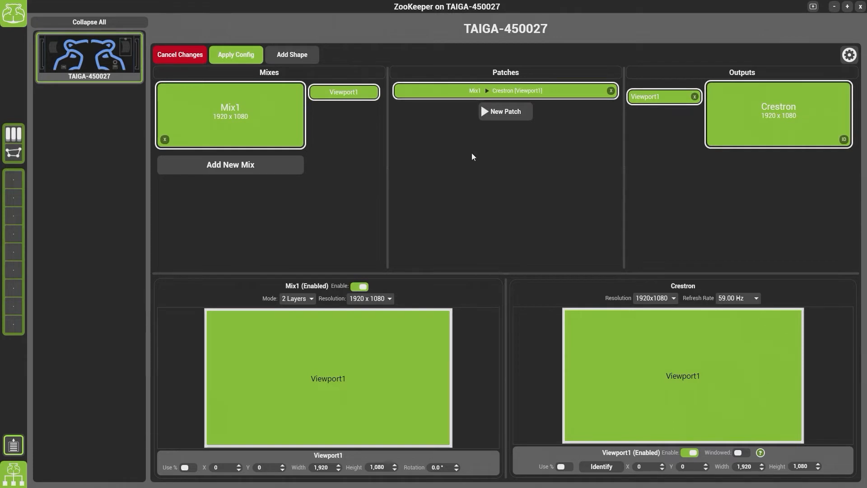
mouse_move(222, 343)
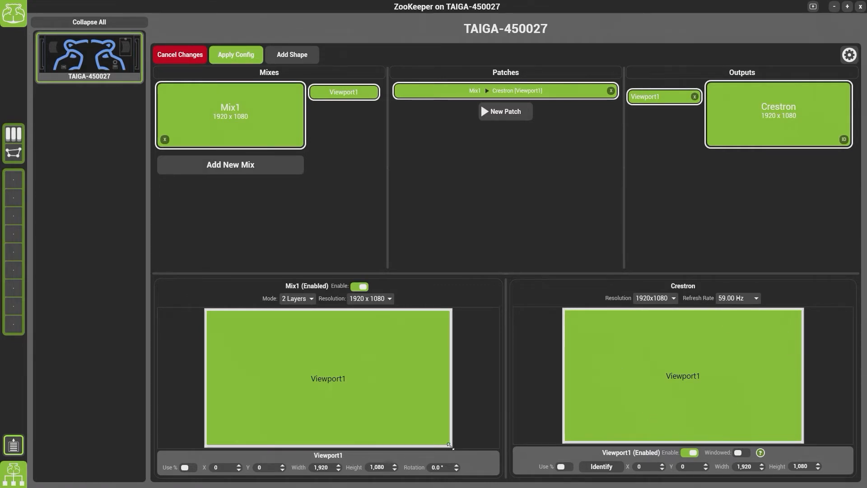
Resize Mix1's Viewport1 by dragging, switch to percentage sizing and set 50%
drag(451, 448, 324, 388)
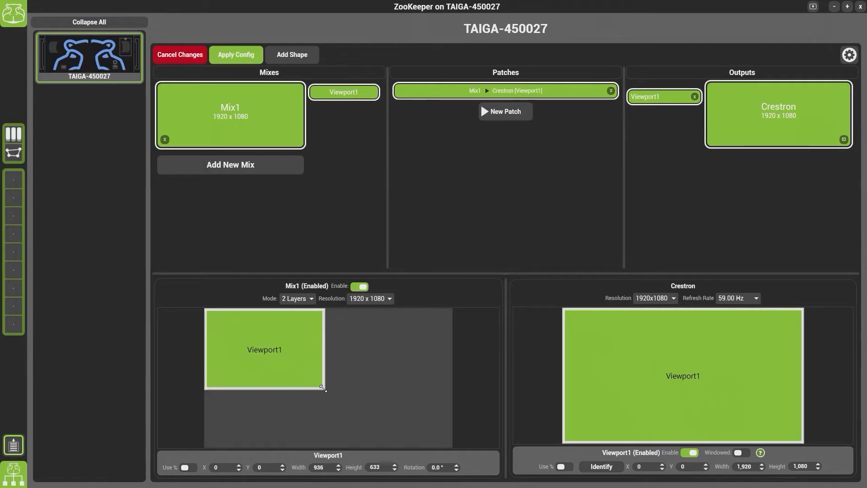
drag(323, 389, 432, 441)
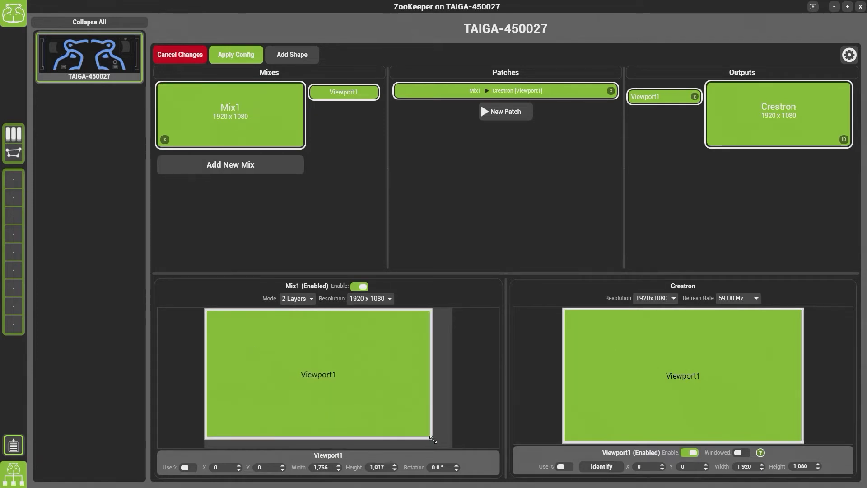
drag(433, 439, 315, 393)
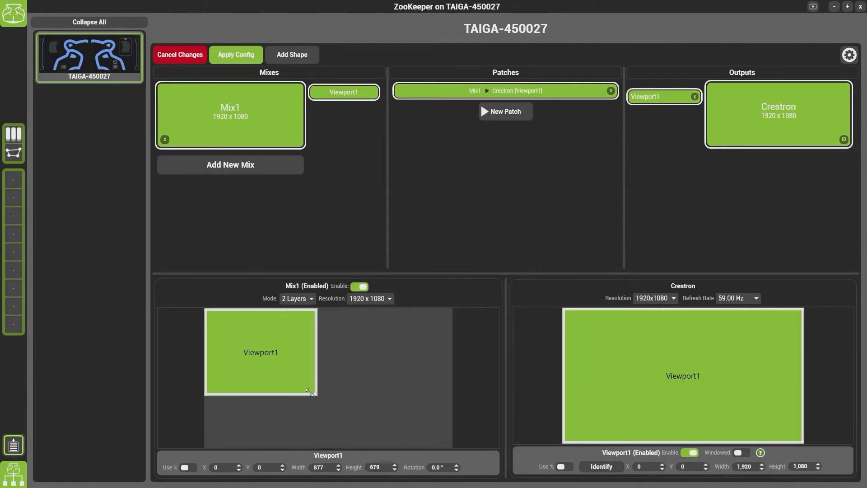
drag(311, 393, 303, 386)
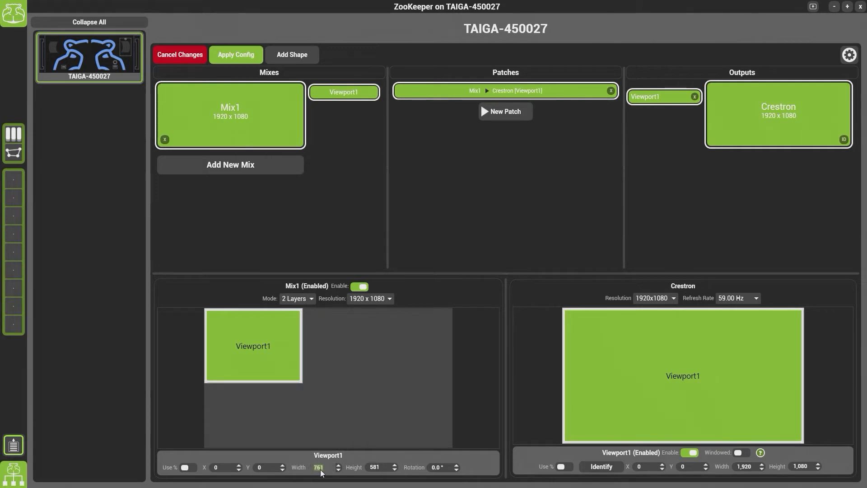
click(189, 467)
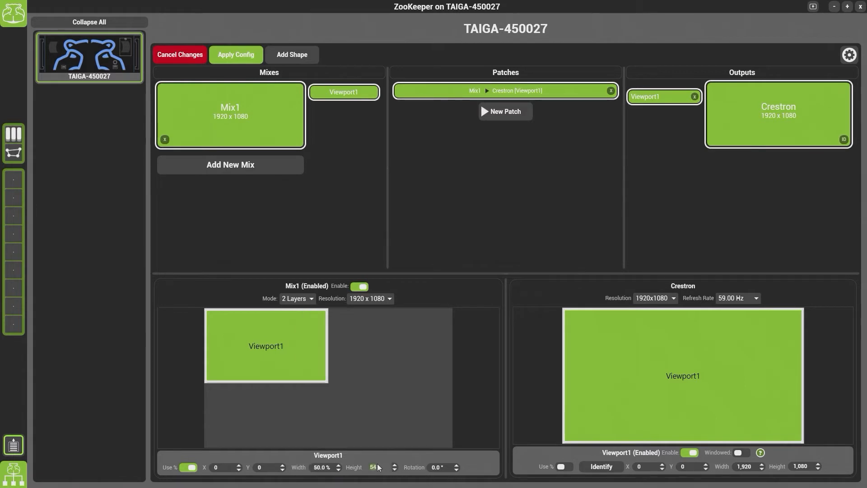
click(378, 467)
text(50)
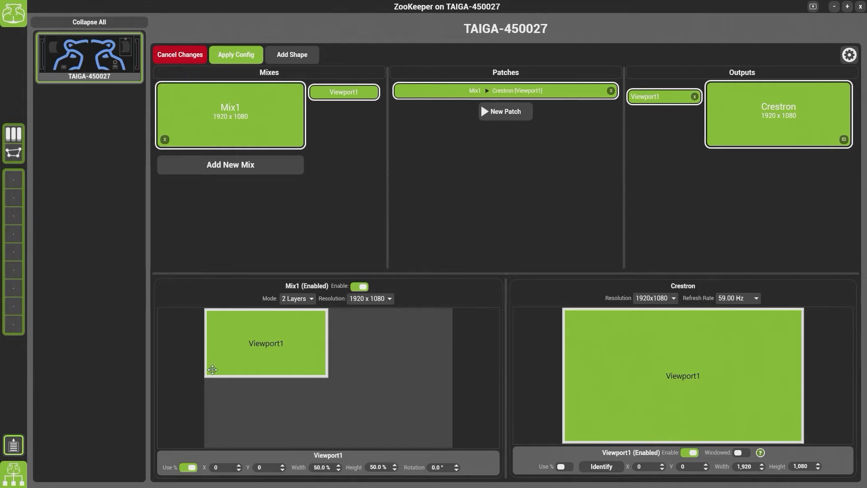
mouse_move(242, 385)
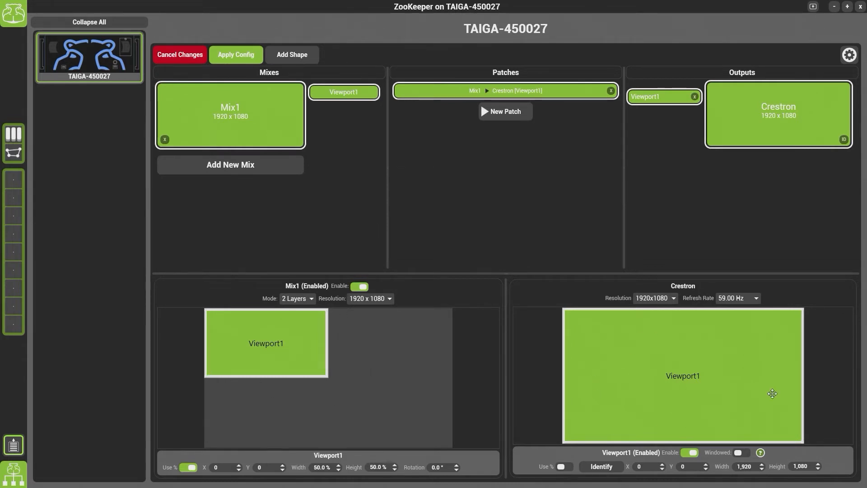
mouse_move(688, 432)
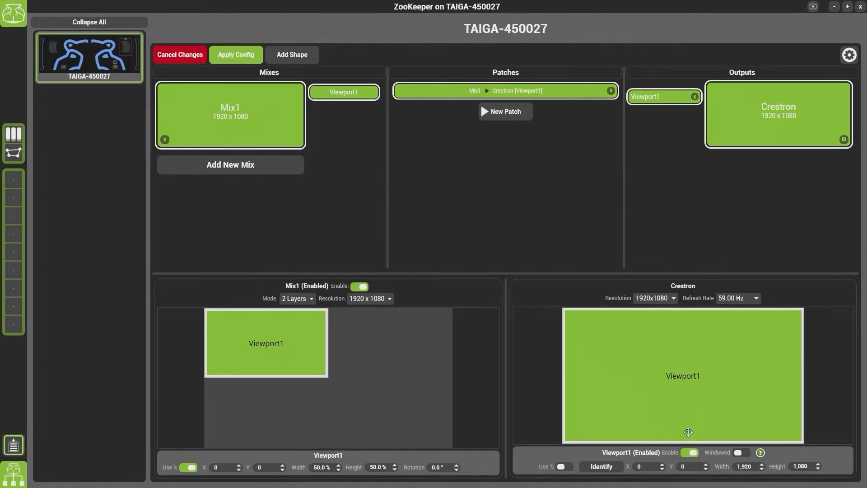
Set Mix1's Viewport1 to 100% width and height, then start resizing the Crestron viewport
click(601, 466)
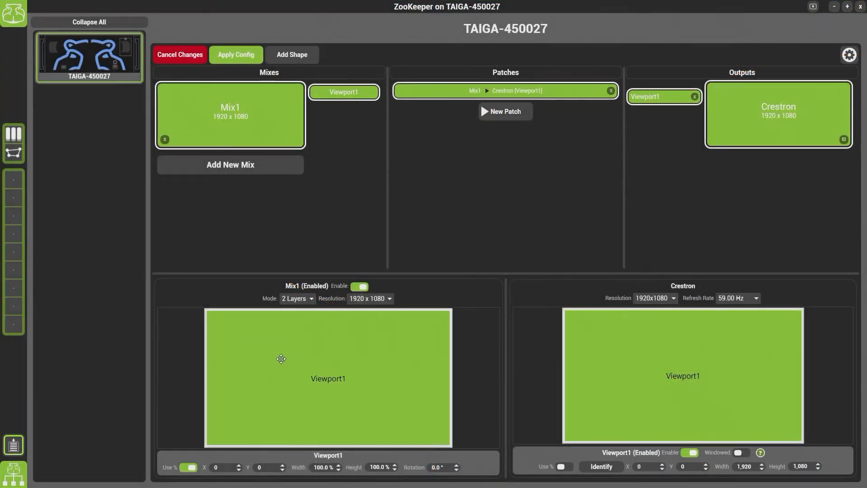
click(601, 466)
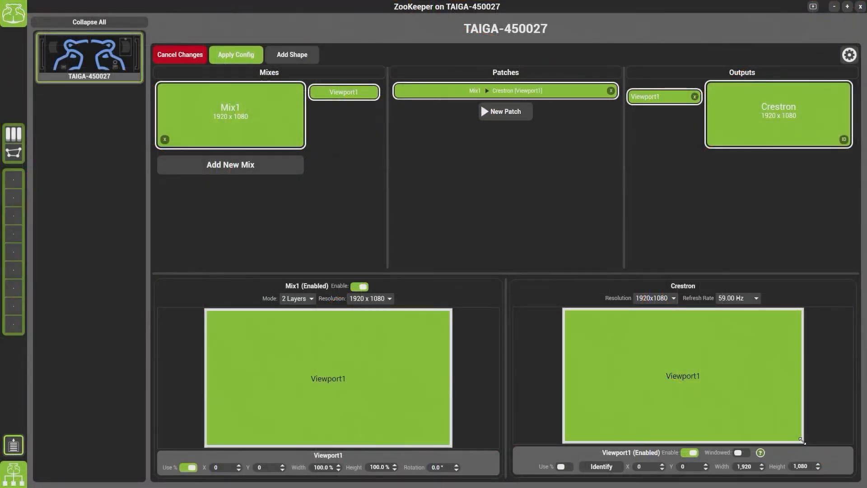
drag(802, 441, 670, 371)
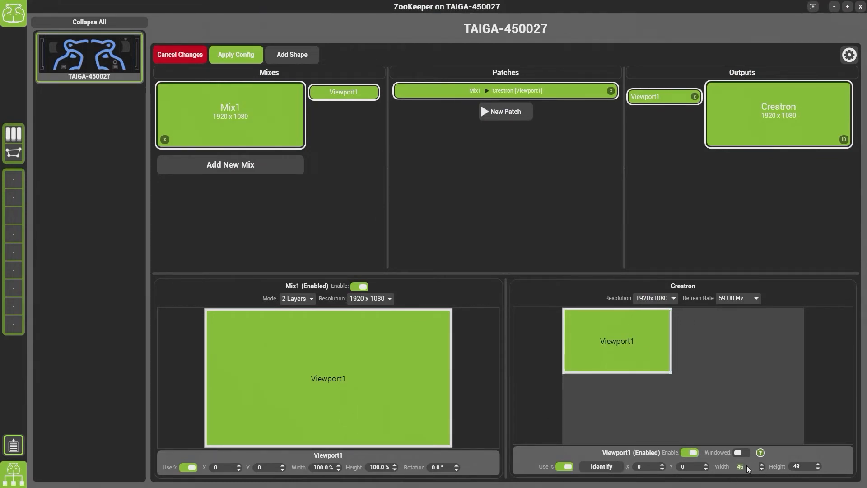
Enable percentage sizing on the Crestron Viewport1, identify the output, and set it to 100% by 100%
click(762, 465)
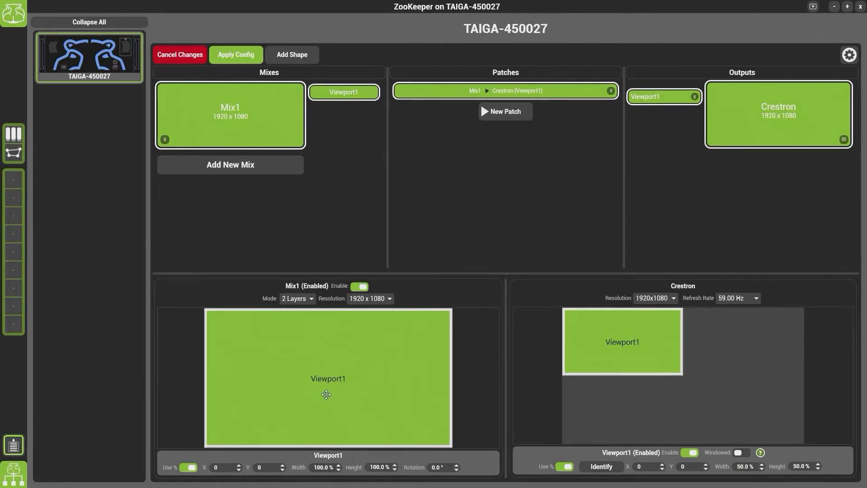
mouse_move(689, 343)
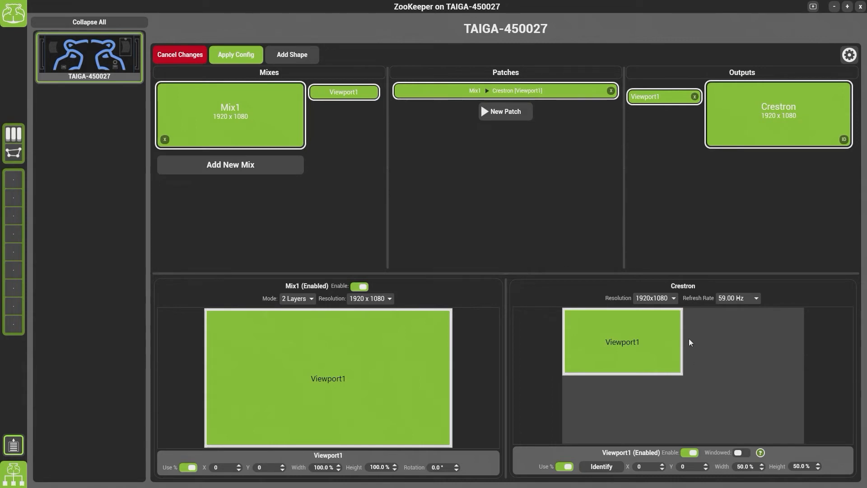
click(600, 467)
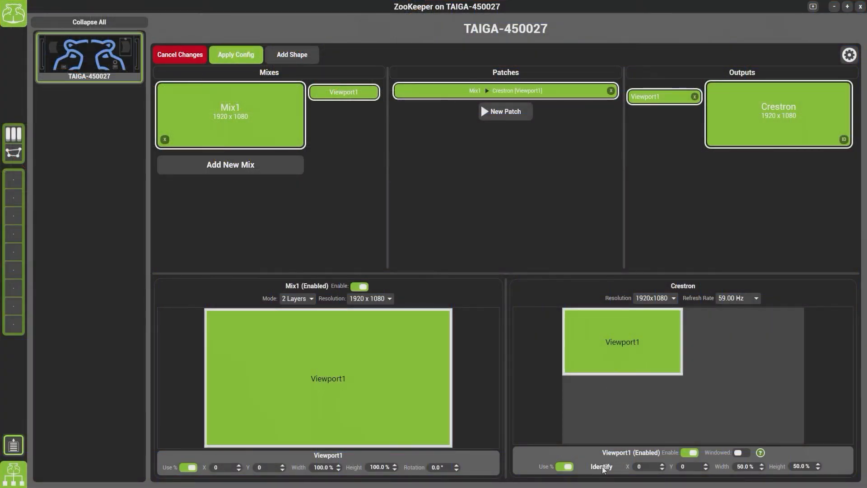
mouse_move(602, 467)
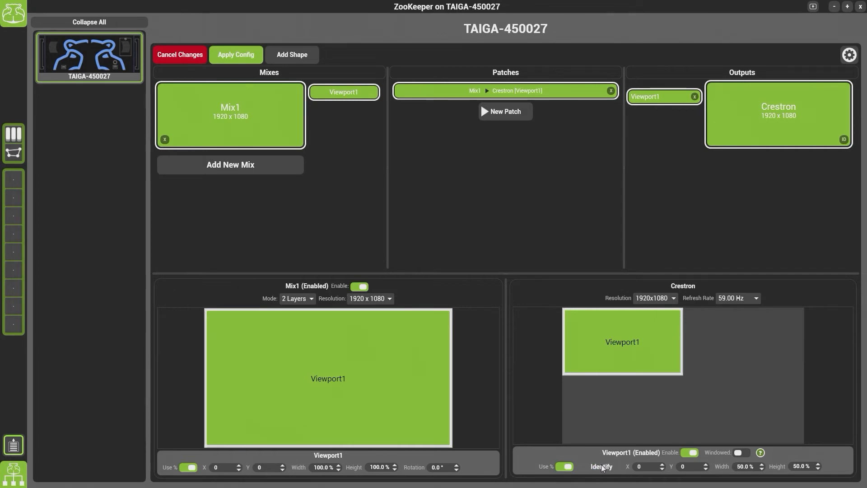
click(602, 467)
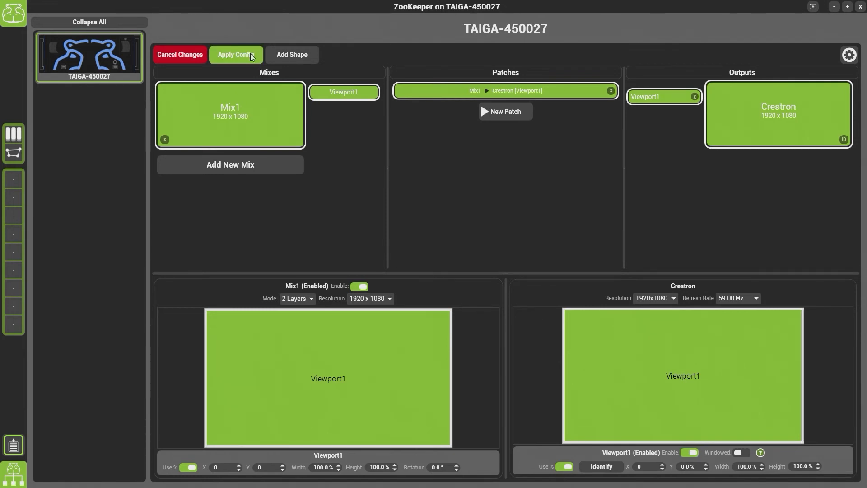
Apply the Mix1-to-Crestron configuration, leaving configuration mode
click(236, 54)
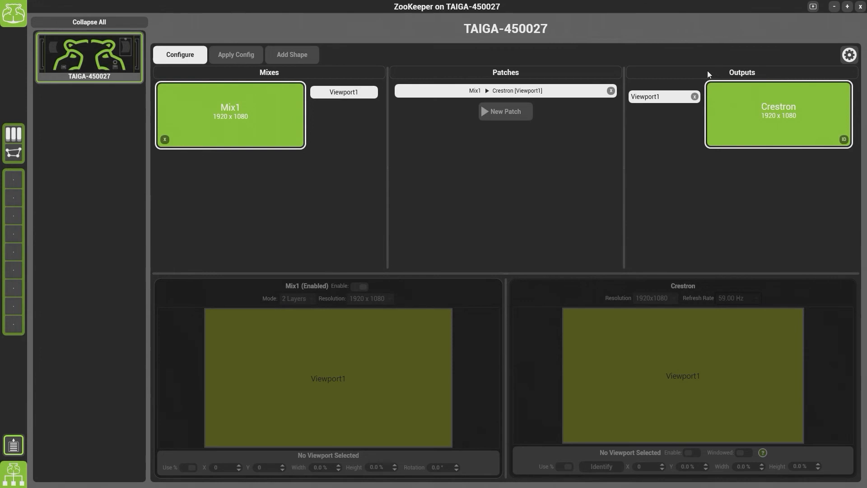
mouse_move(849, 55)
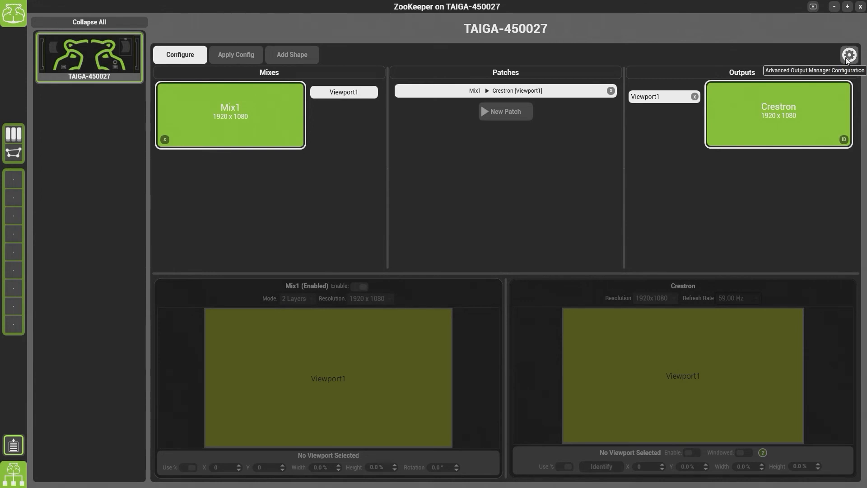
Open Advanced Output Manager Configuration showing the Radeon Pro WX 9100 graphics card restriction
click(849, 55)
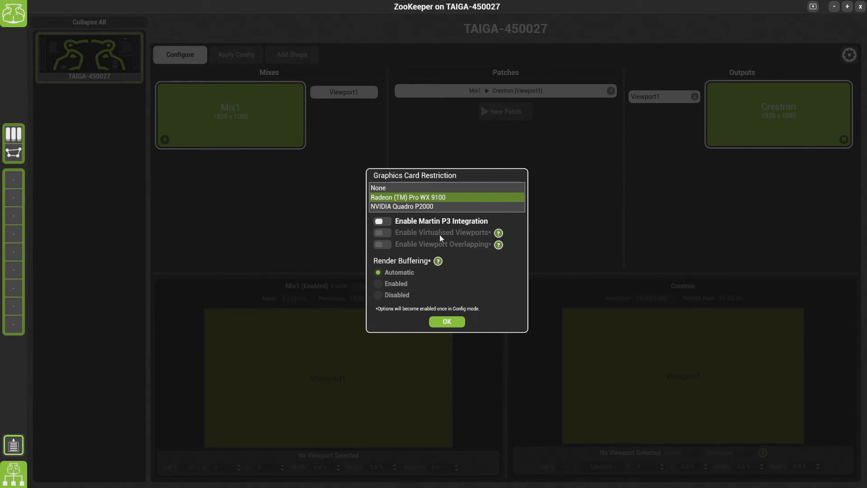
mouse_move(435, 255)
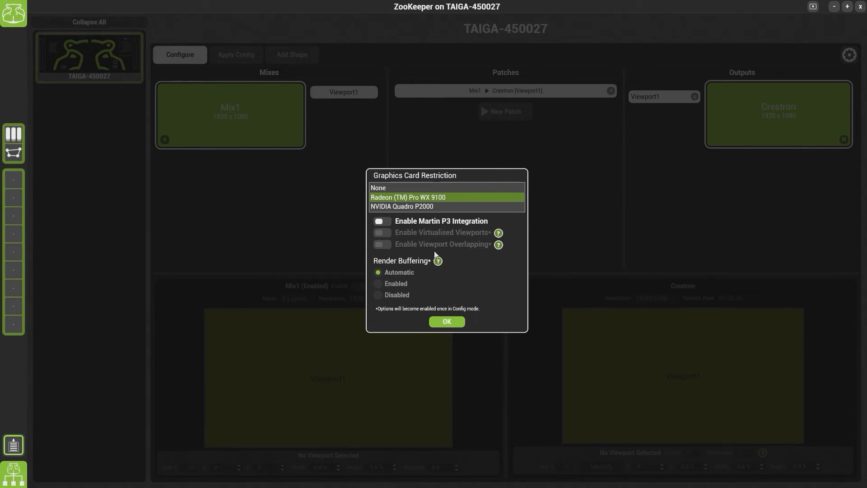
mouse_move(469, 256)
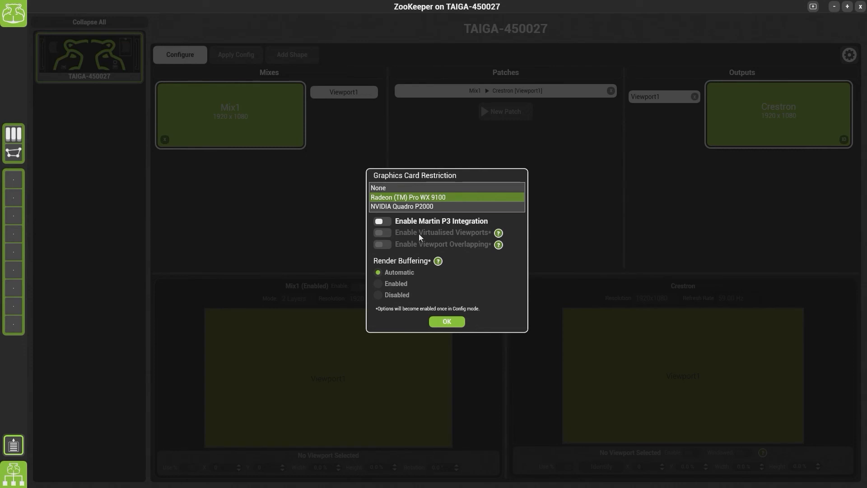
mouse_move(423, 242)
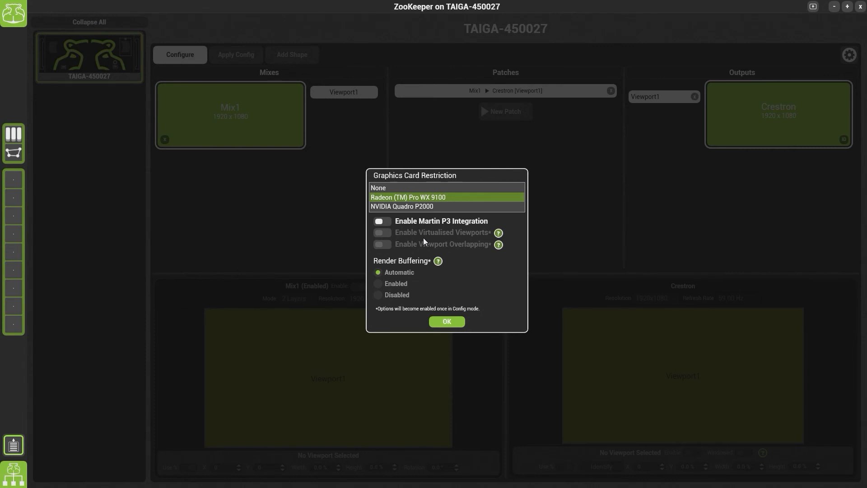
mouse_move(432, 253)
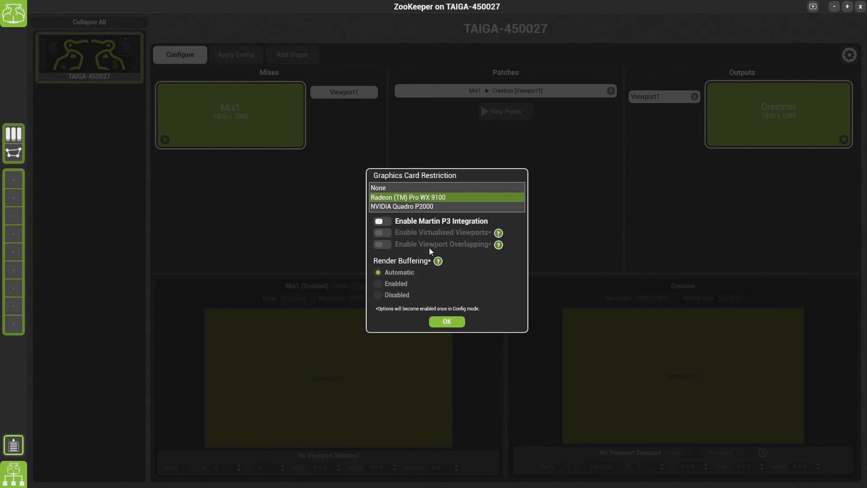
mouse_move(425, 277)
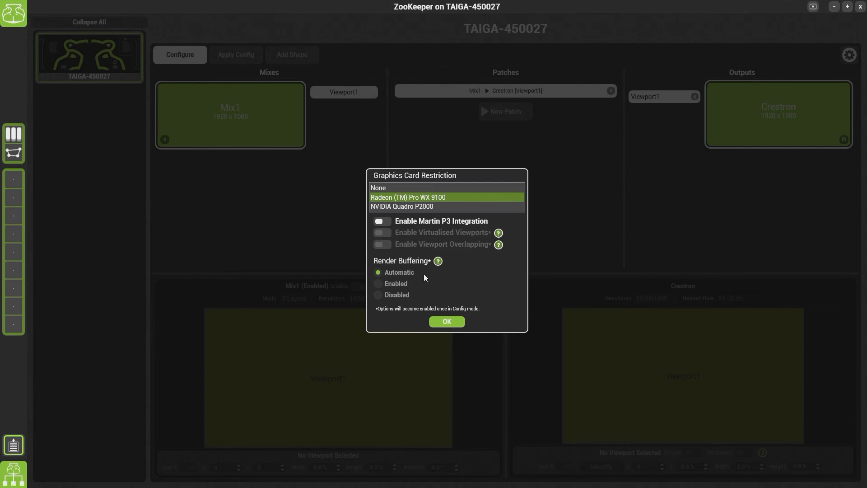
mouse_move(427, 286)
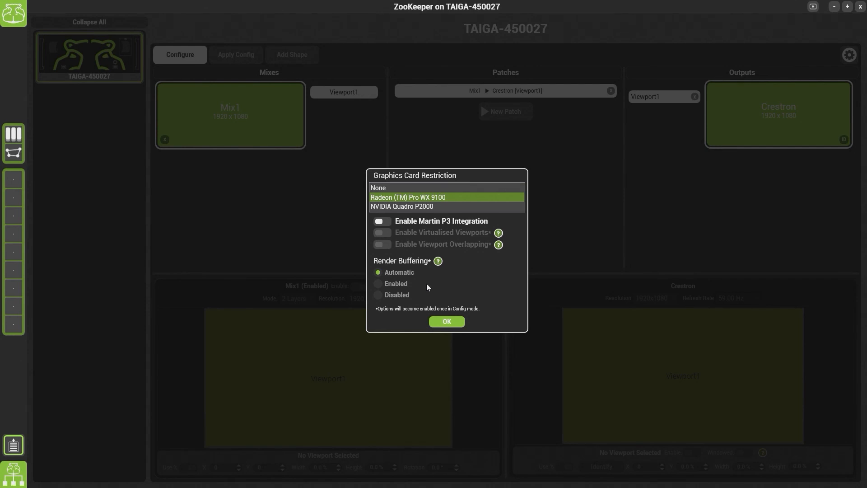